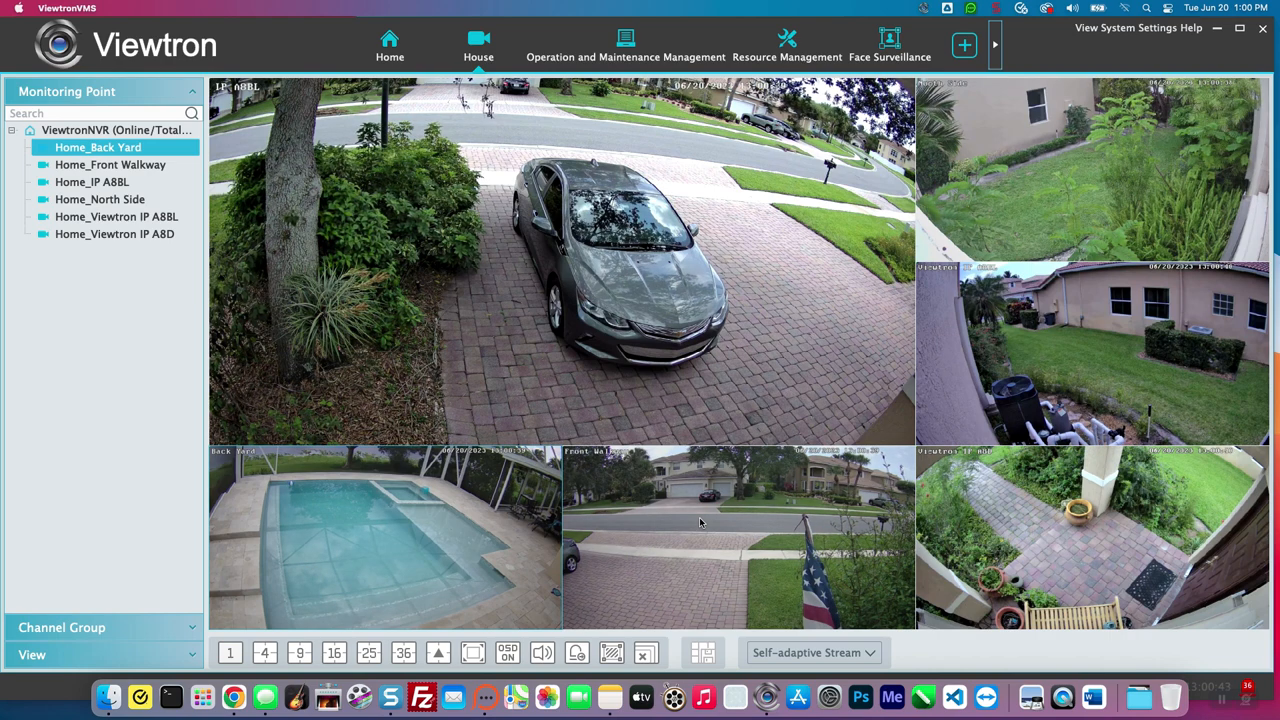
mouse_move(364, 60)
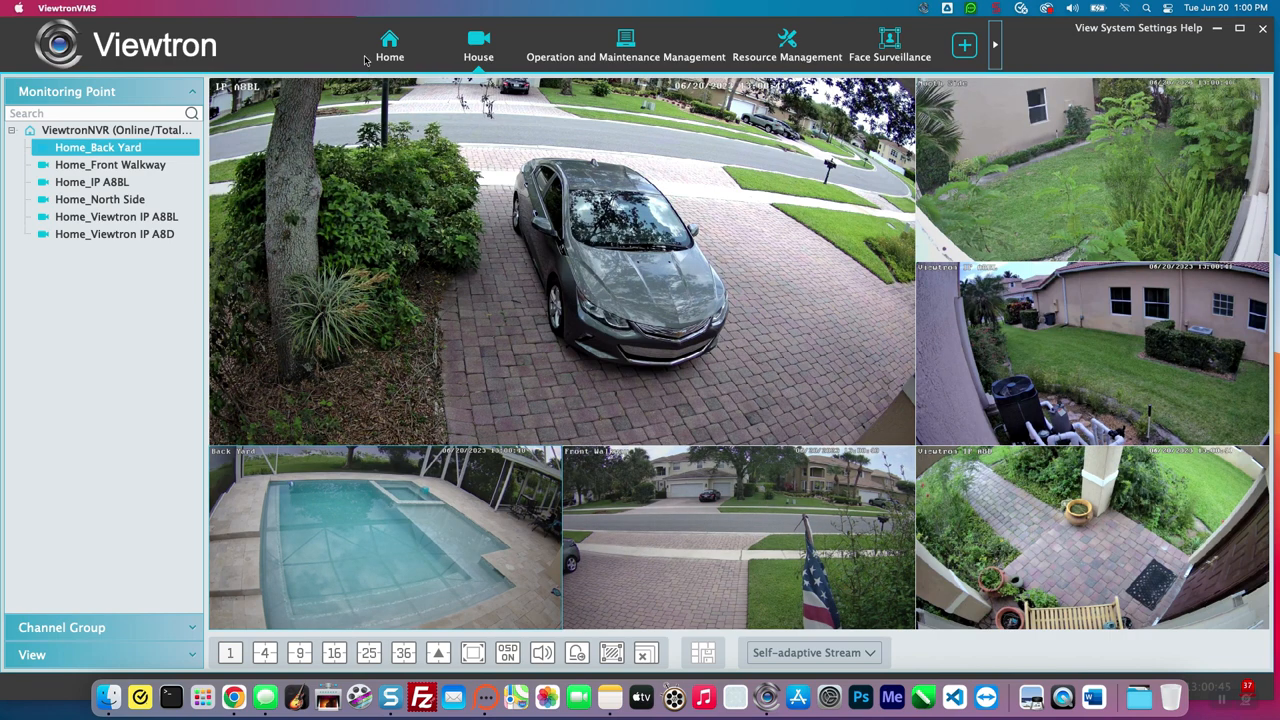
- Switch from the live camera grid to the Home overview of all features
left_click(388, 44)
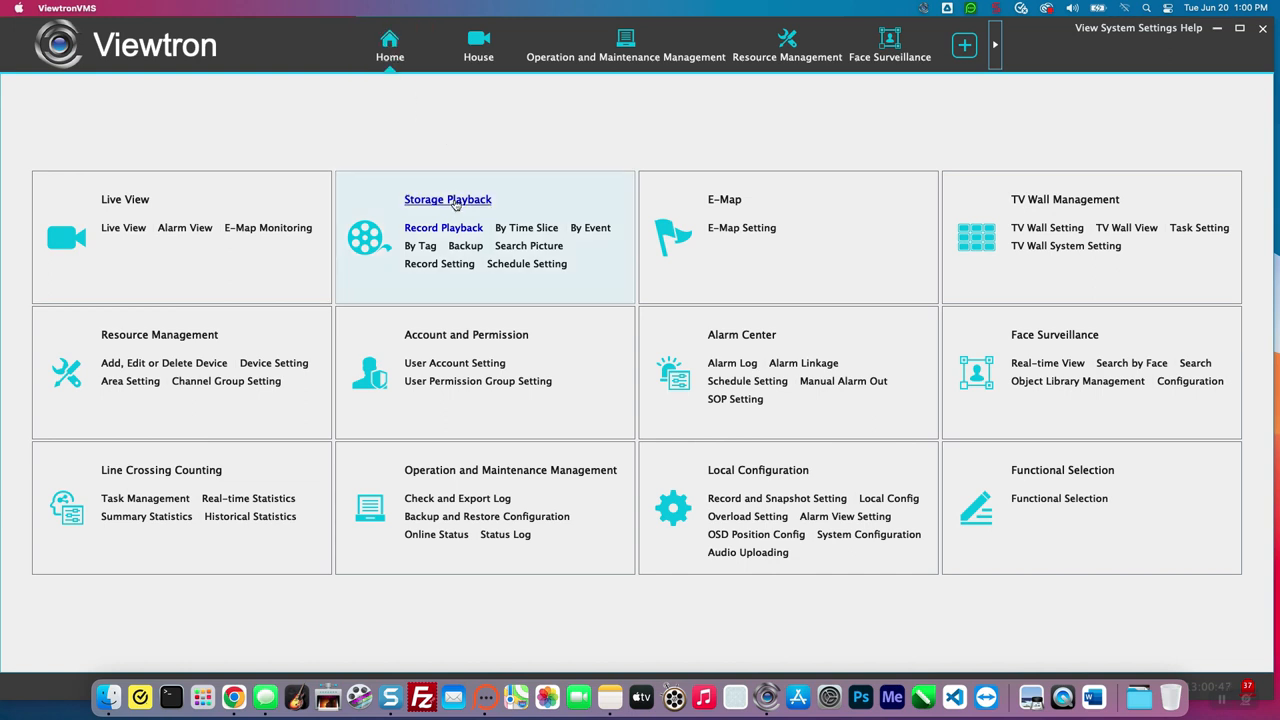
mouse_move(444, 228)
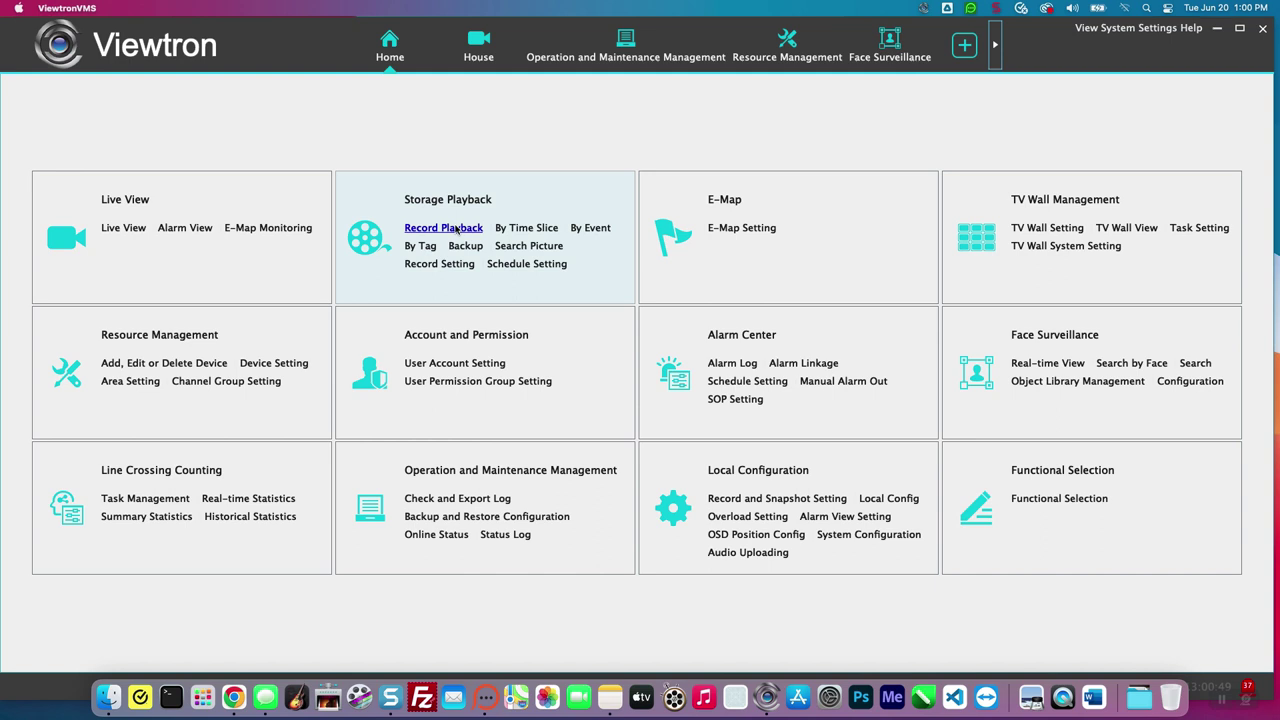
- Open Record Playback, expand the NVR's camera list and add Home_IP A8BL to window 1
left_click(444, 228)
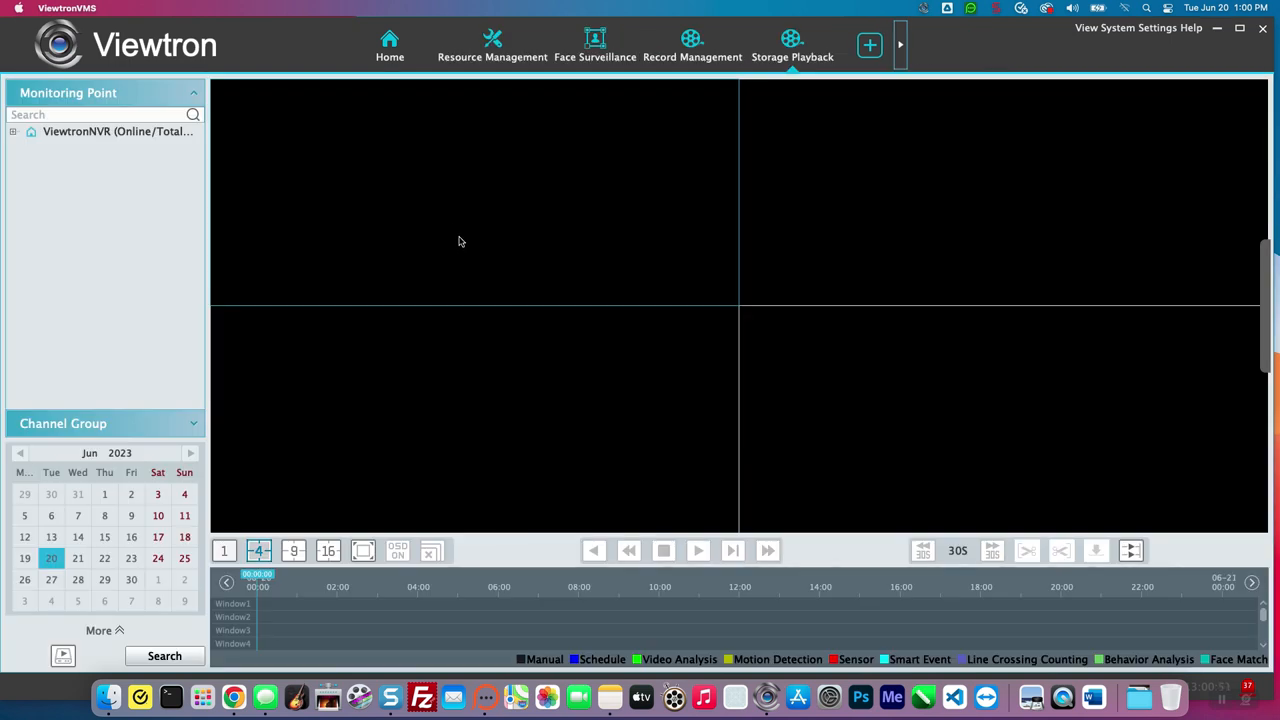
mouse_move(32, 204)
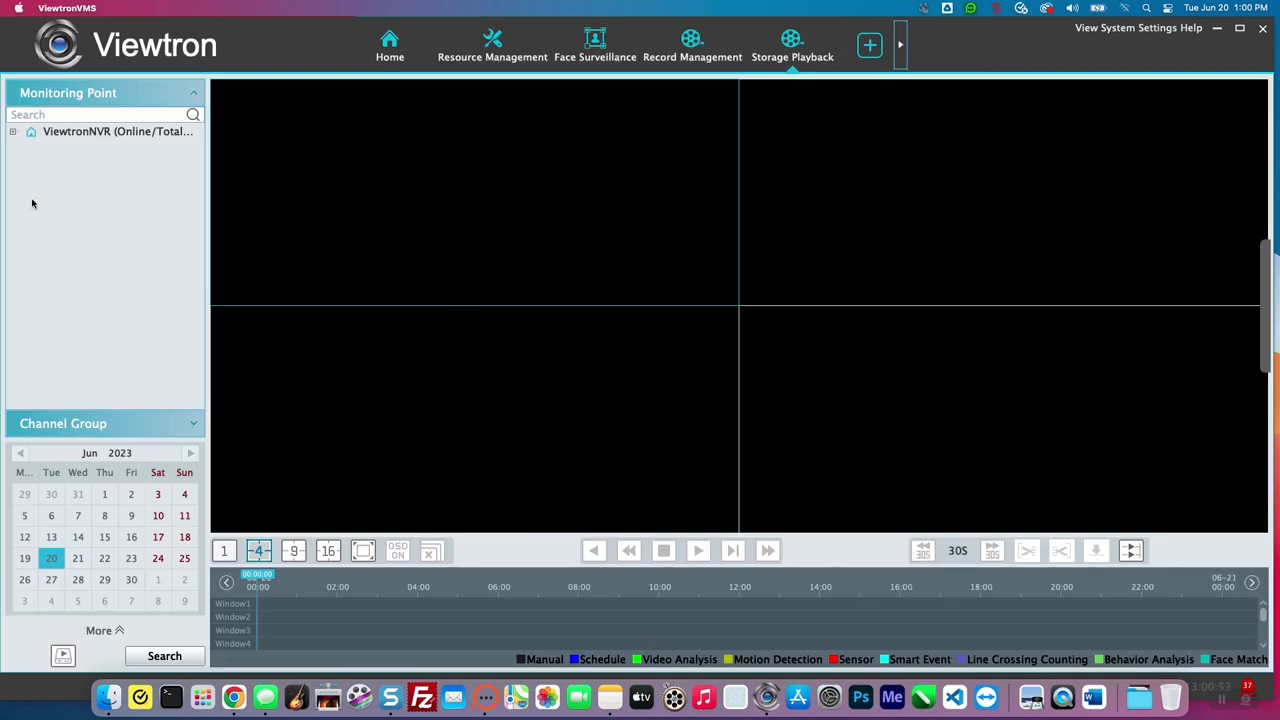
left_click(14, 132)
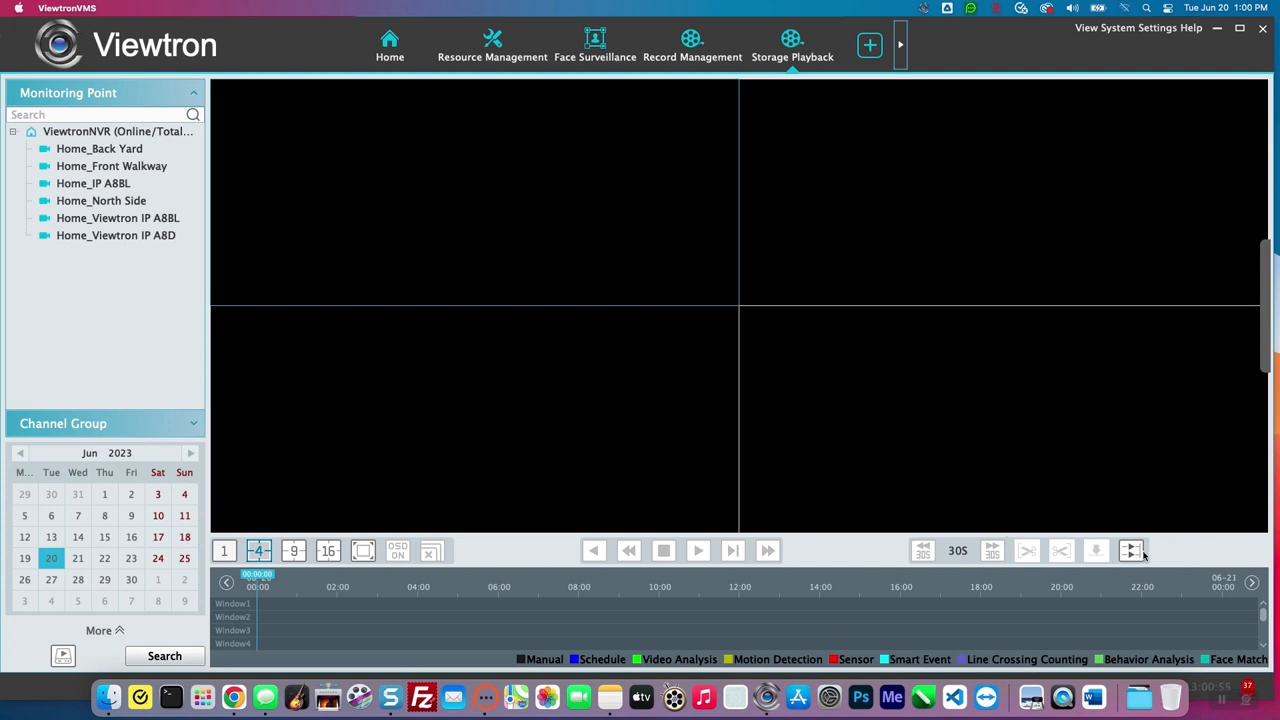
left_click(1132, 550)
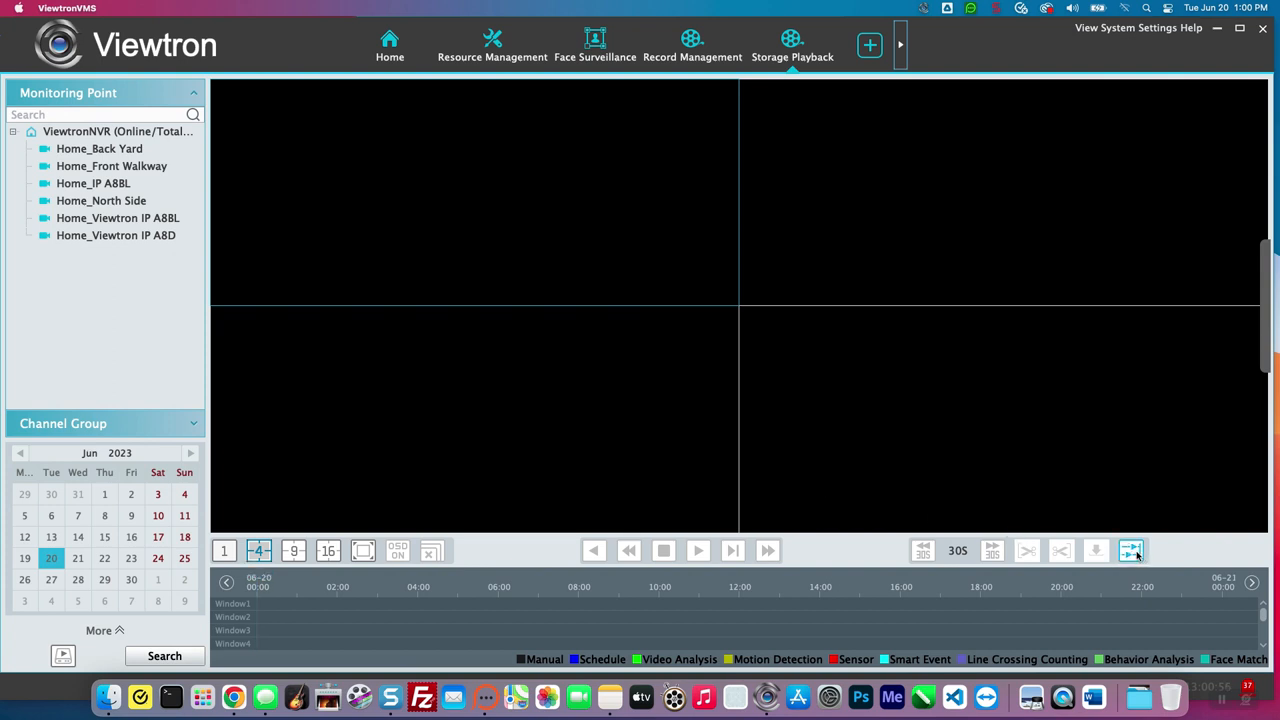
left_click(1130, 550)
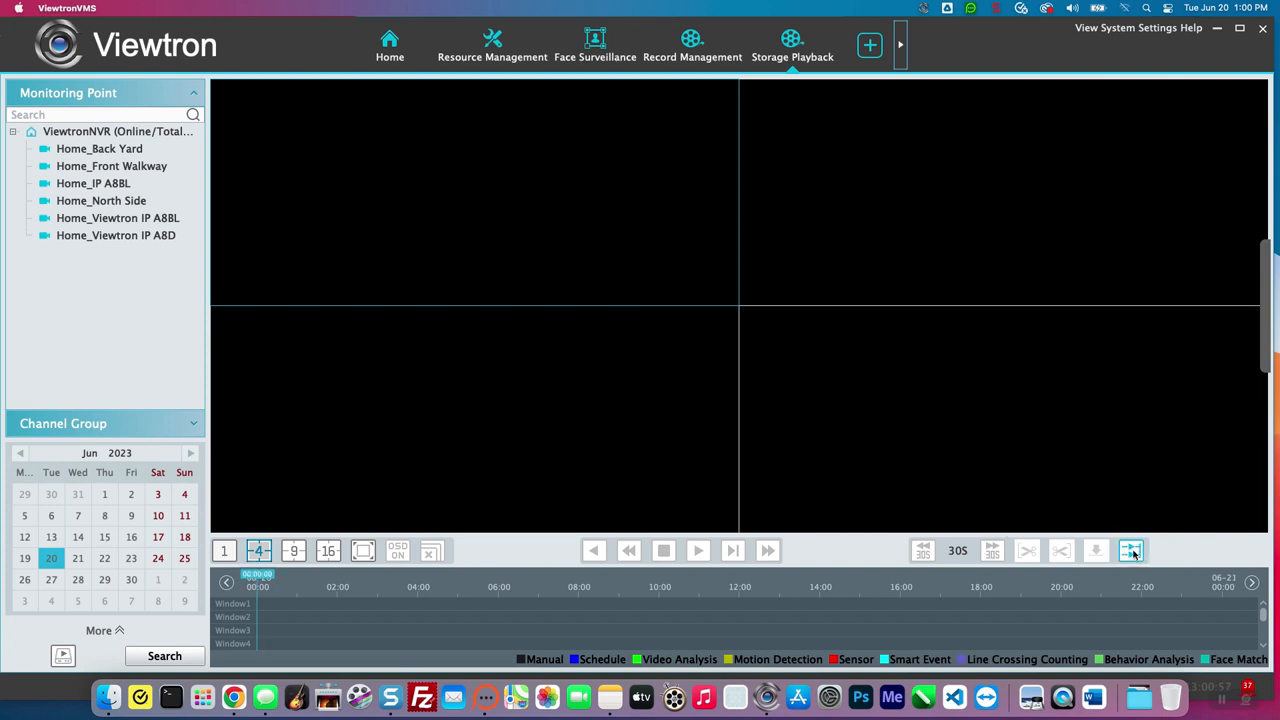
mouse_move(1132, 552)
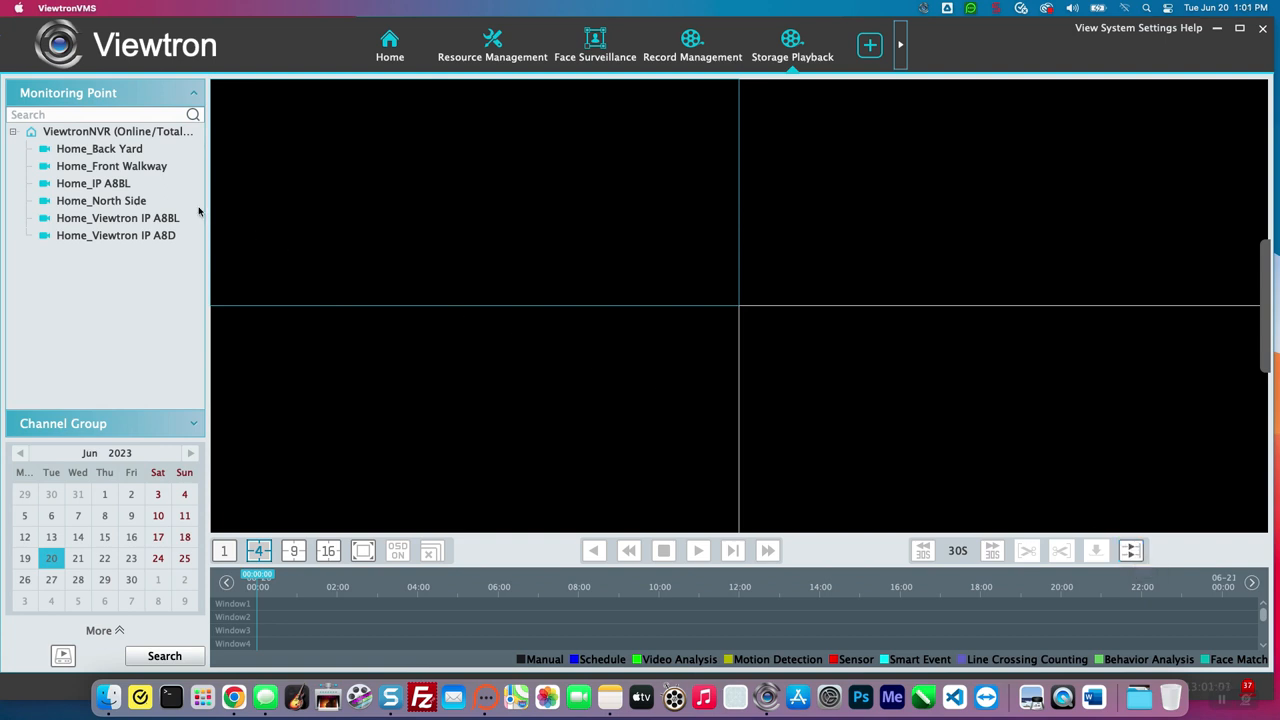
mouse_move(112, 166)
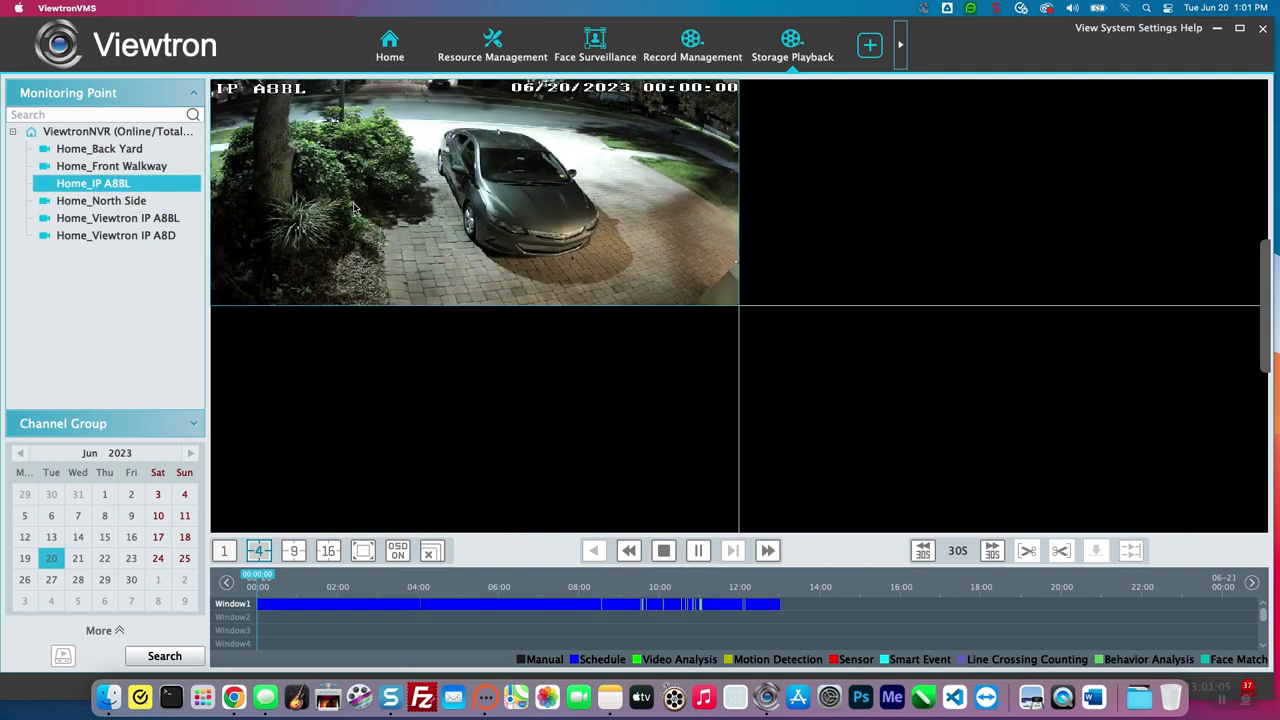
- Load Home_Front Walkway, Home_Back Yard and Home_Viewtron IP A8D into windows 2, 3 and 4
left_click_drag(112, 166, 856, 214)
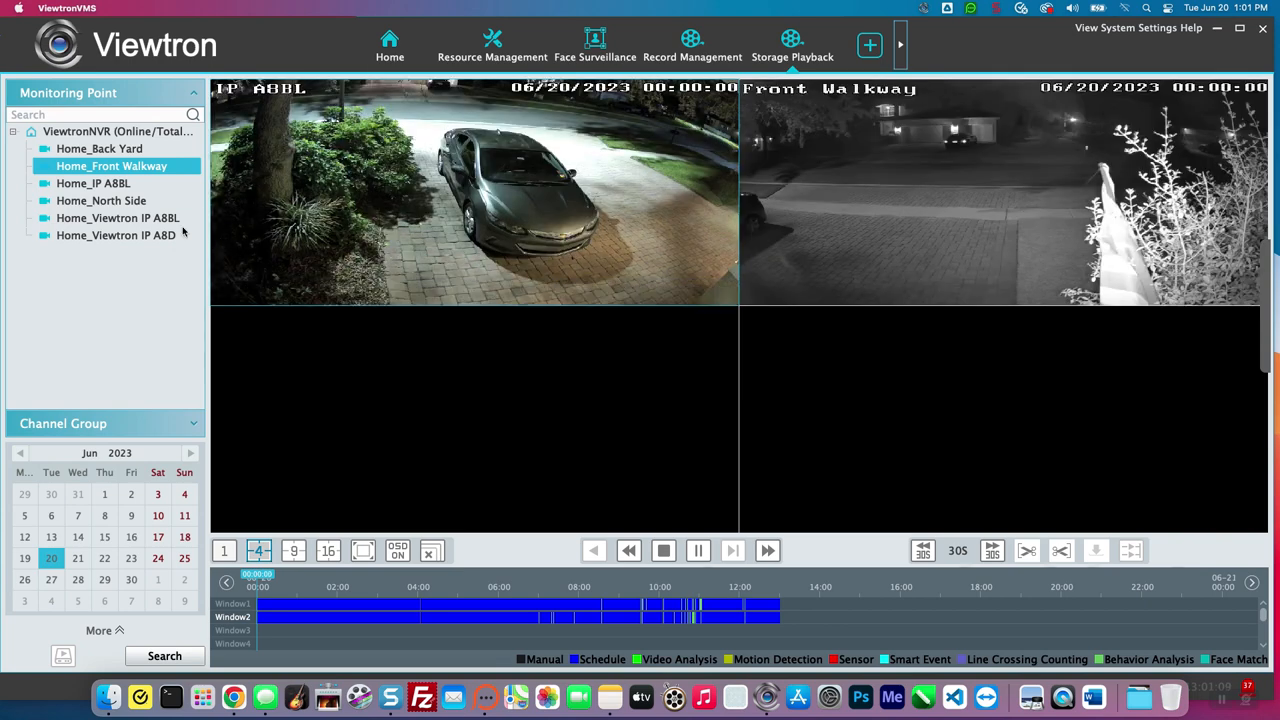
left_click_drag(100, 148, 484, 404)
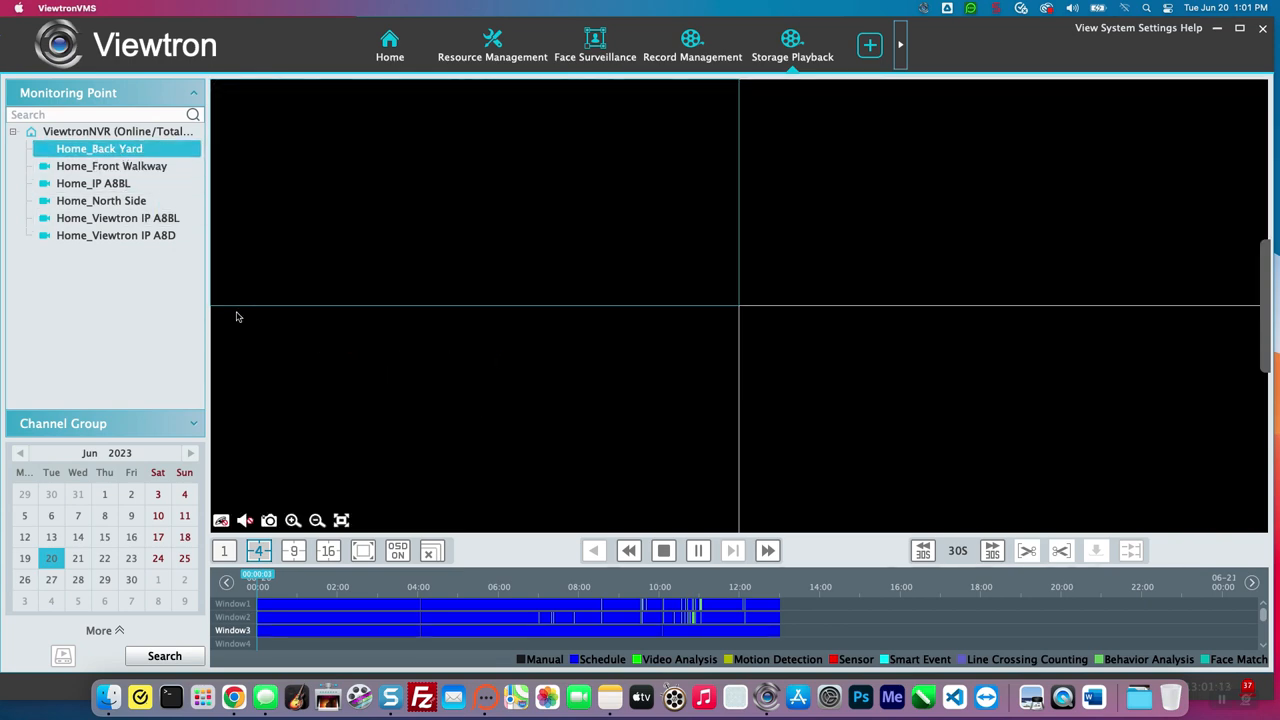
left_click(116, 236)
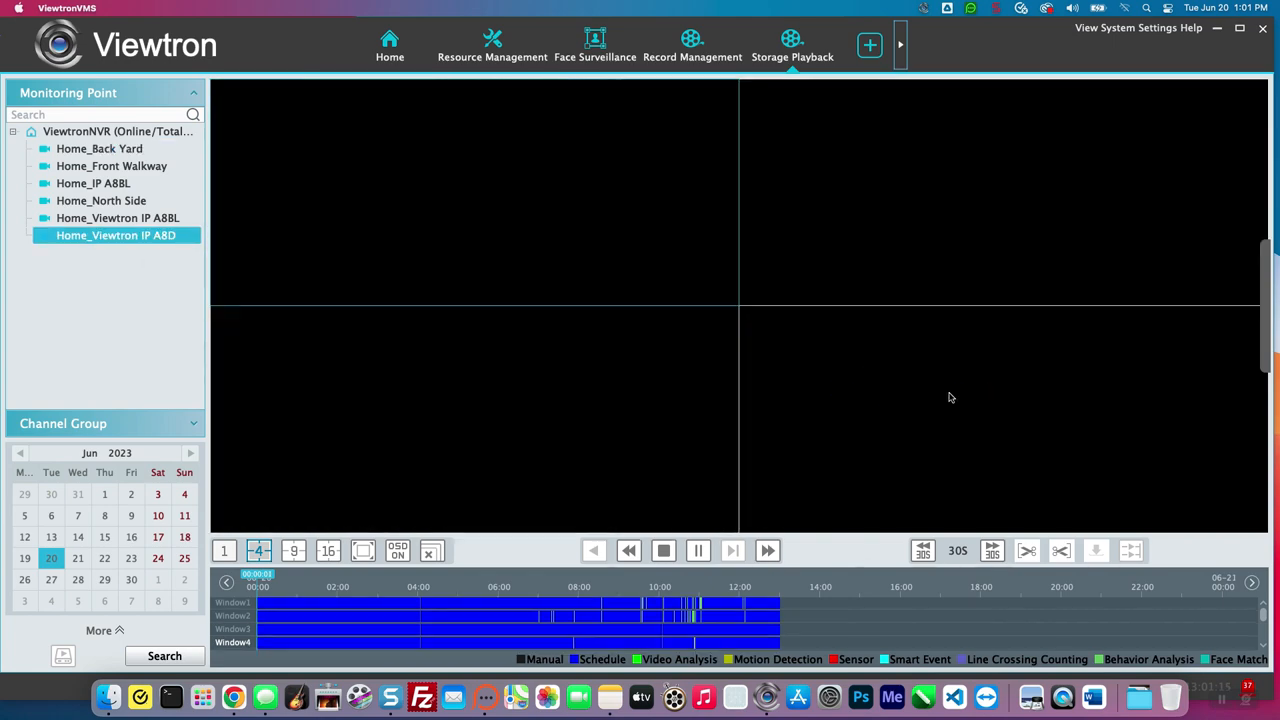
mouse_move(924, 412)
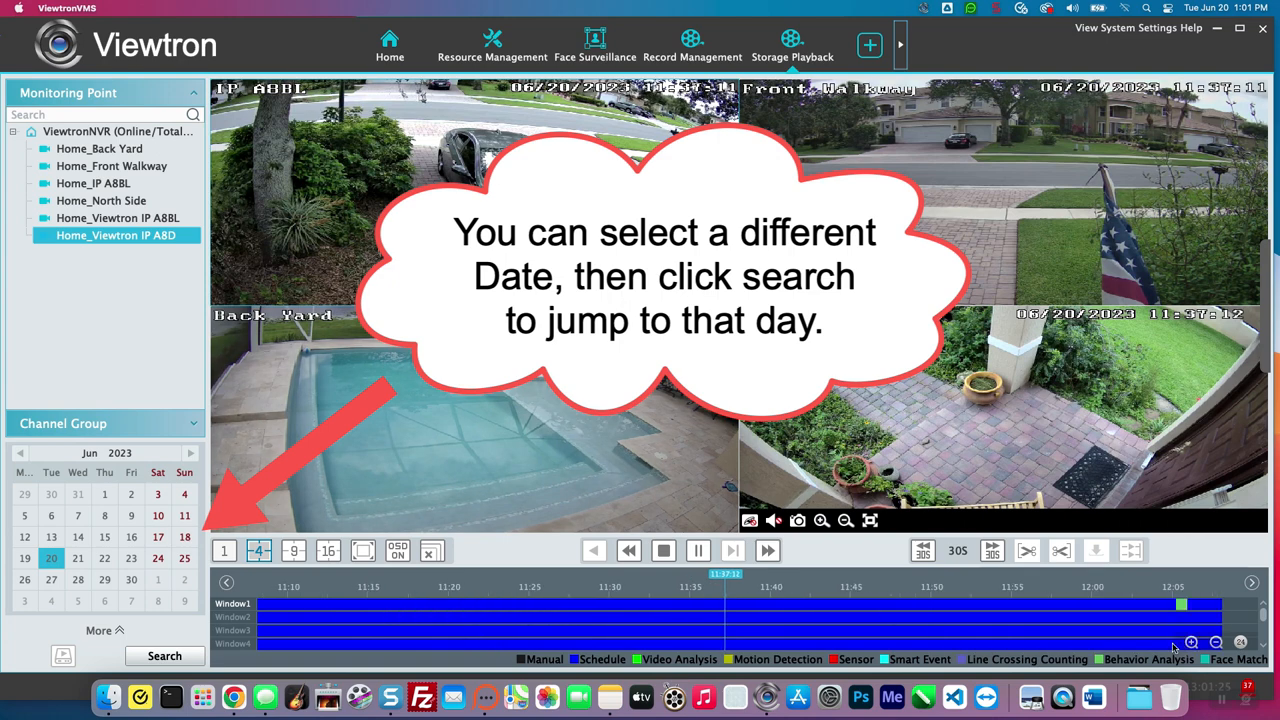
- Widen the timeline, jump synced playback to 11:02, resume, then request Close All
left_click(1216, 642)
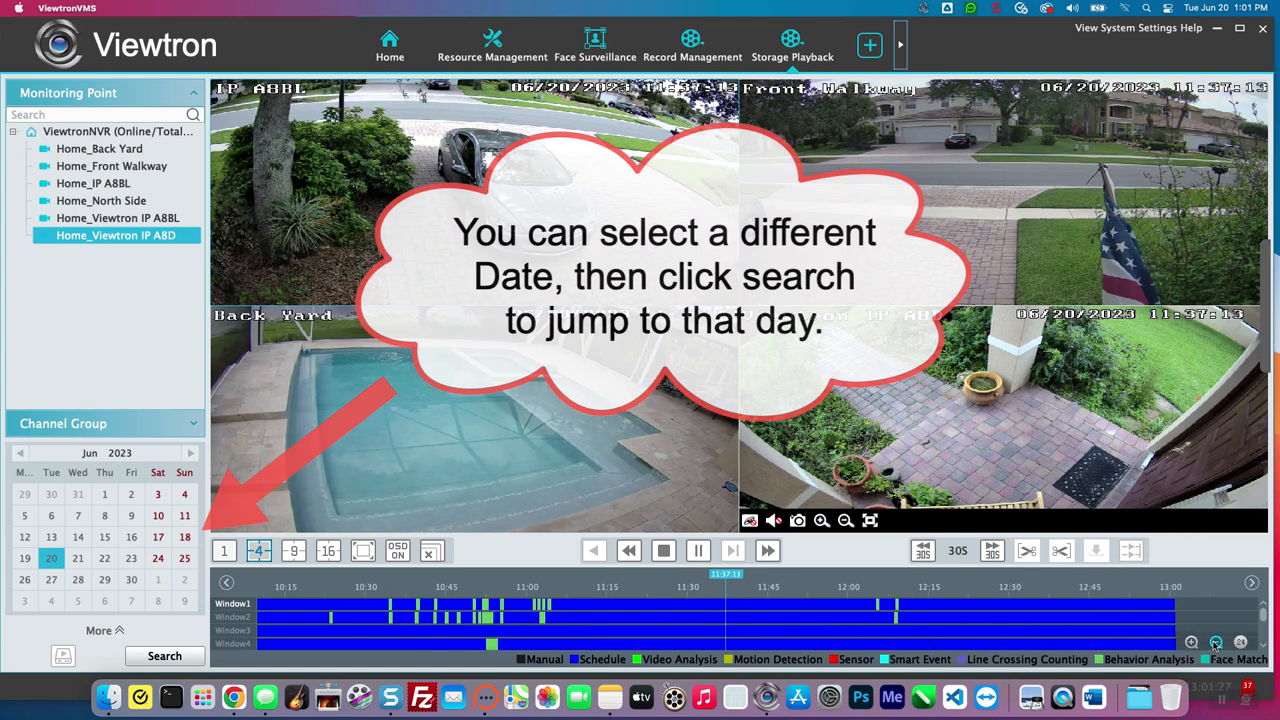
left_click(540, 604)
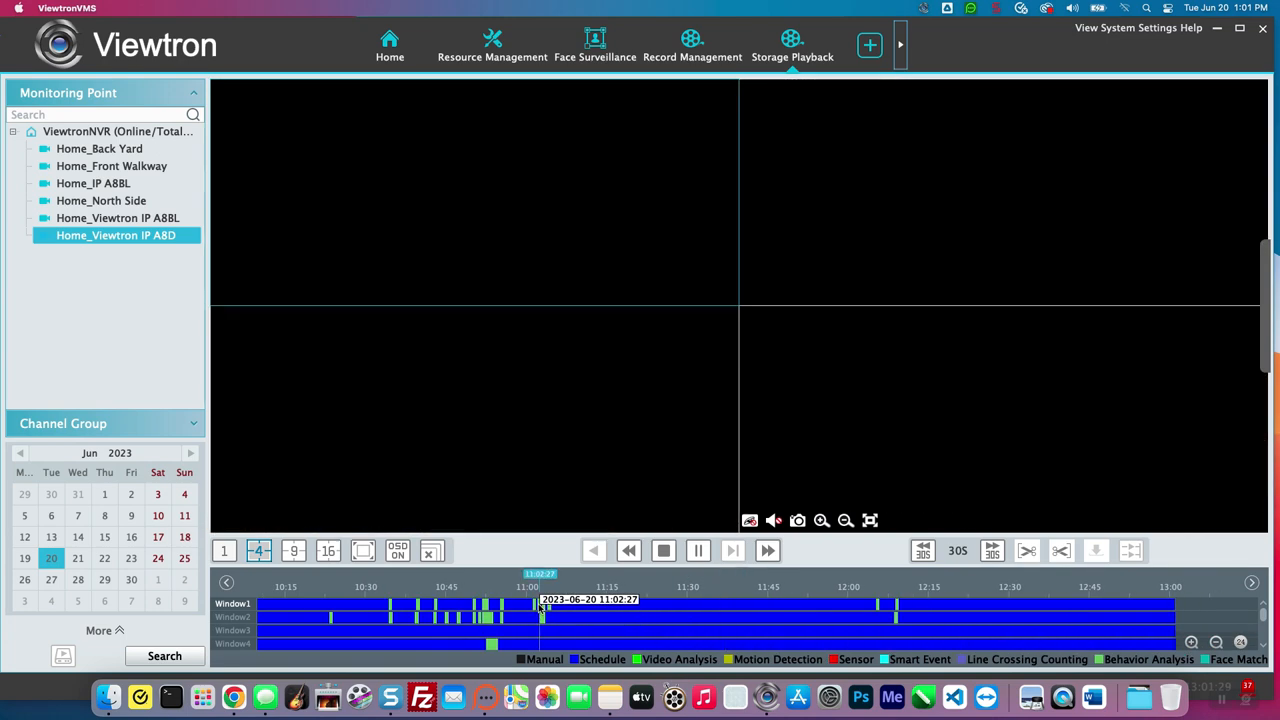
left_click(698, 550)
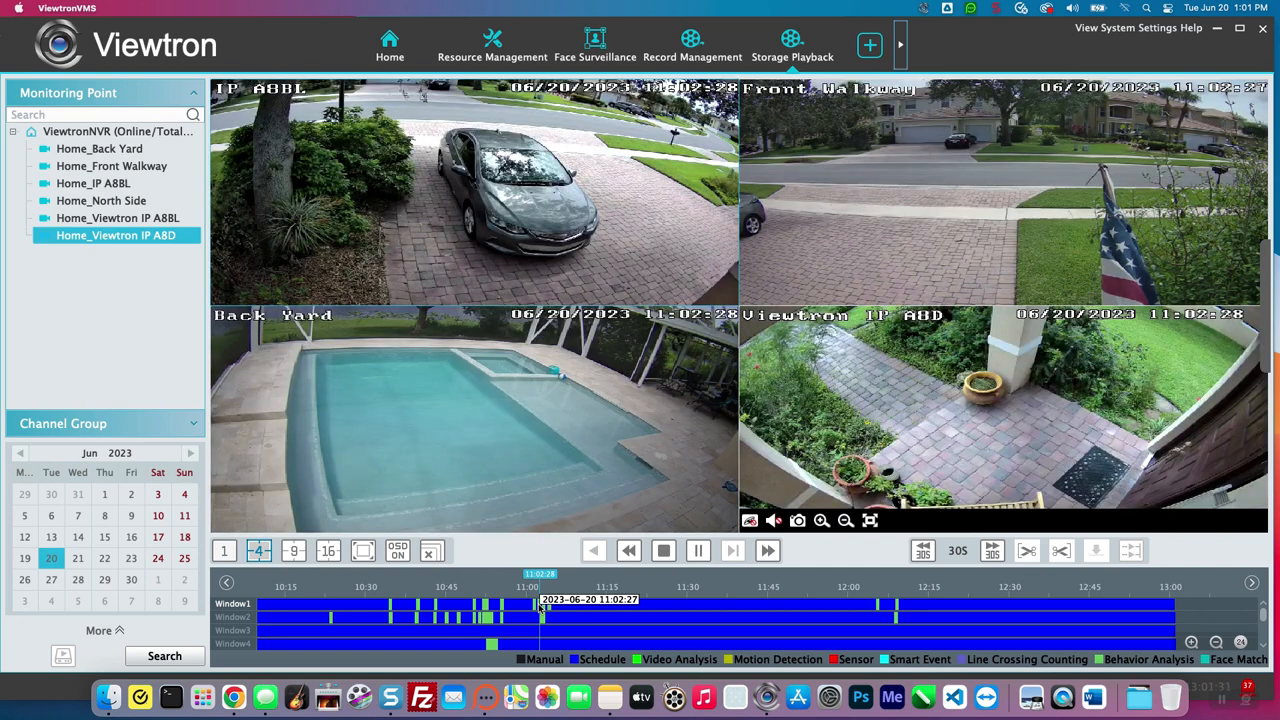
mouse_move(544, 618)
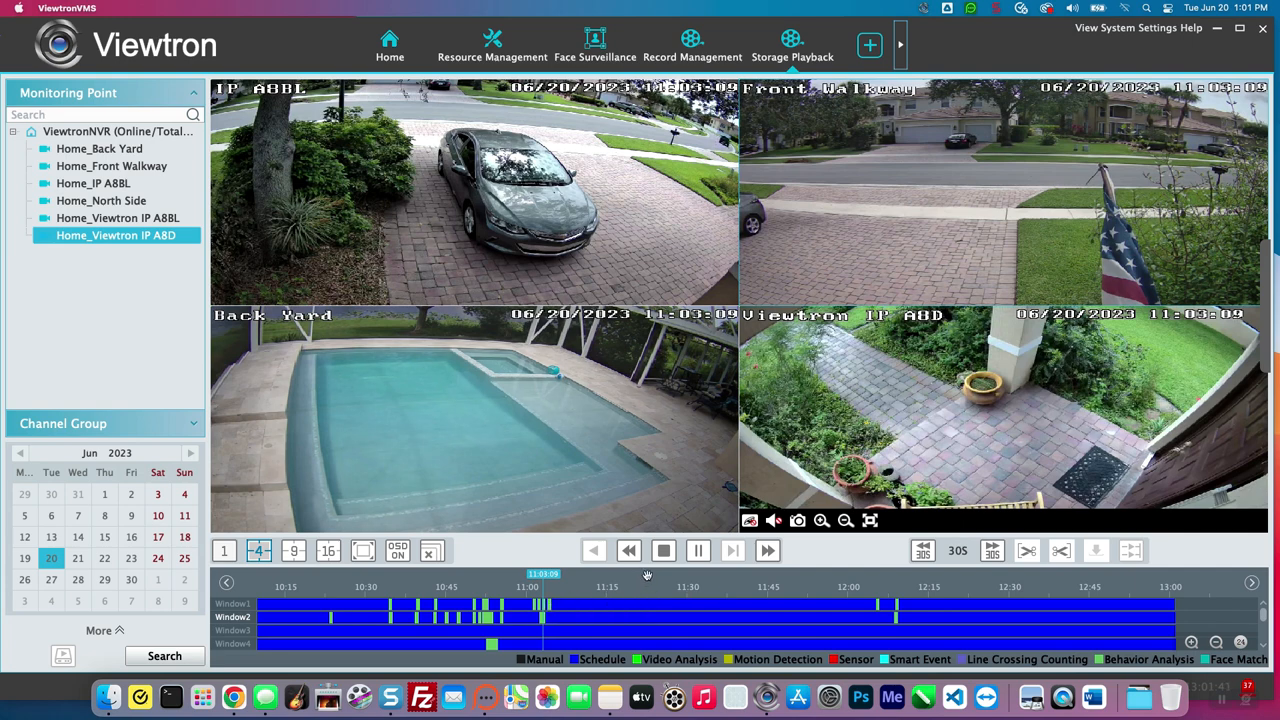
left_click(432, 552)
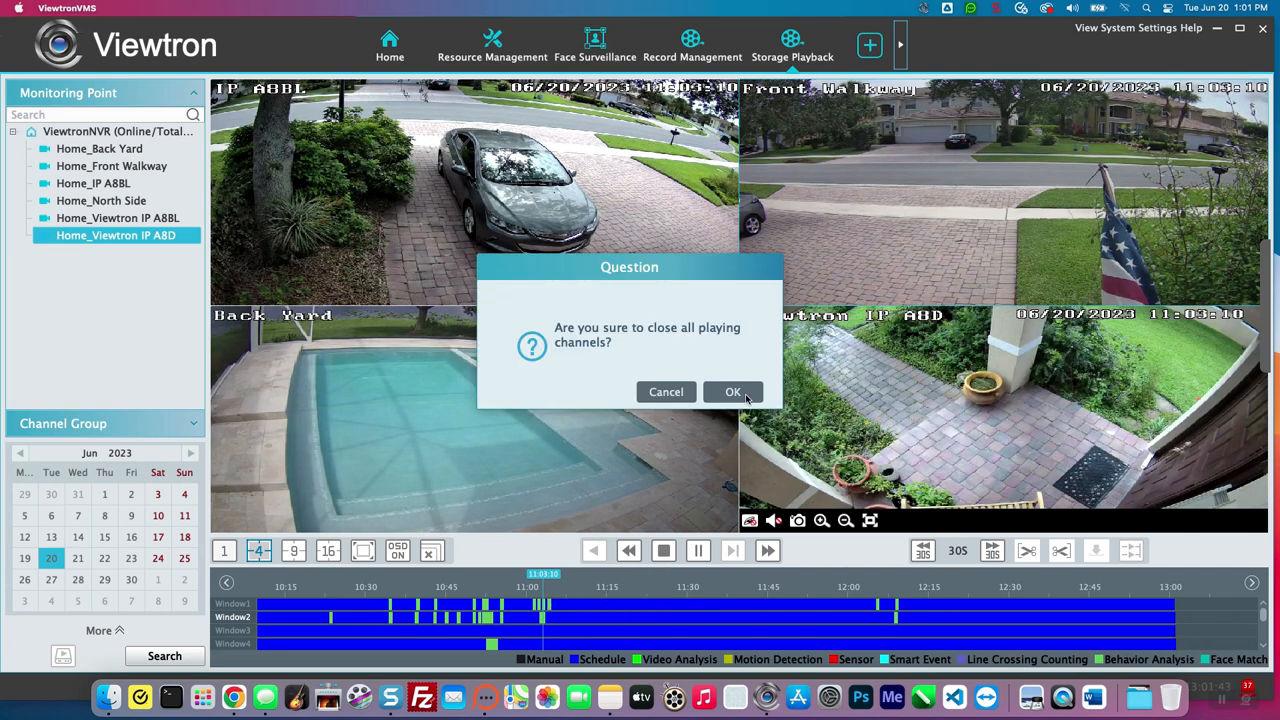
- Confirm closing all channels, switch to the 1-window layout and play Home_IP A8BL alone
left_click(732, 390)
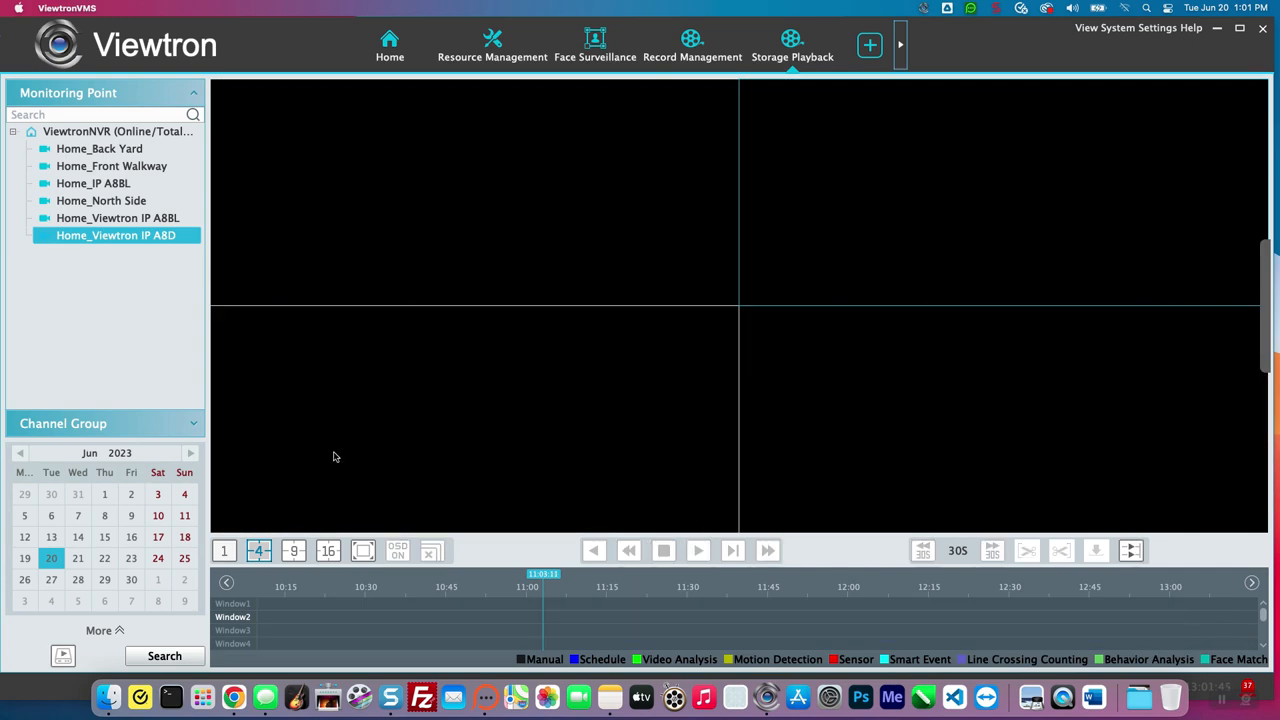
left_click(224, 550)
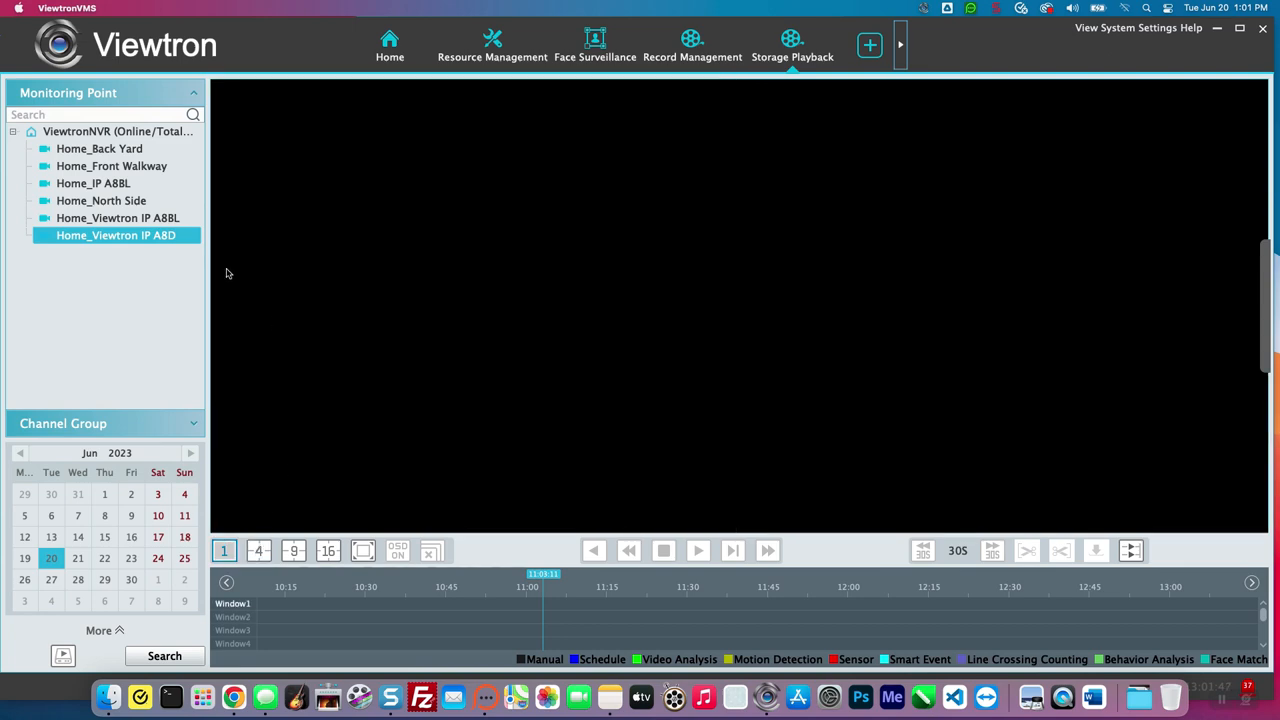
left_click(100, 184)
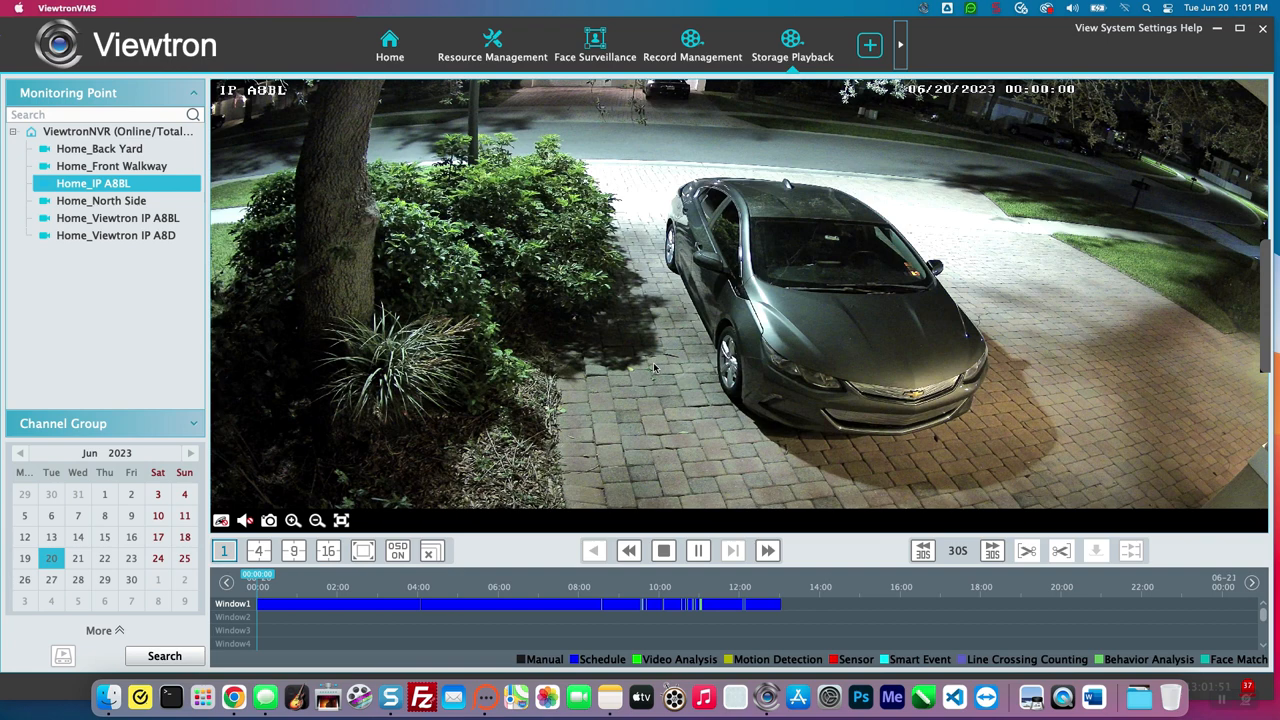
- Jump Home_IP A8BL to a morning detection event, then switch playback to Home_Viewtron IP A8D
left_click(700, 604)
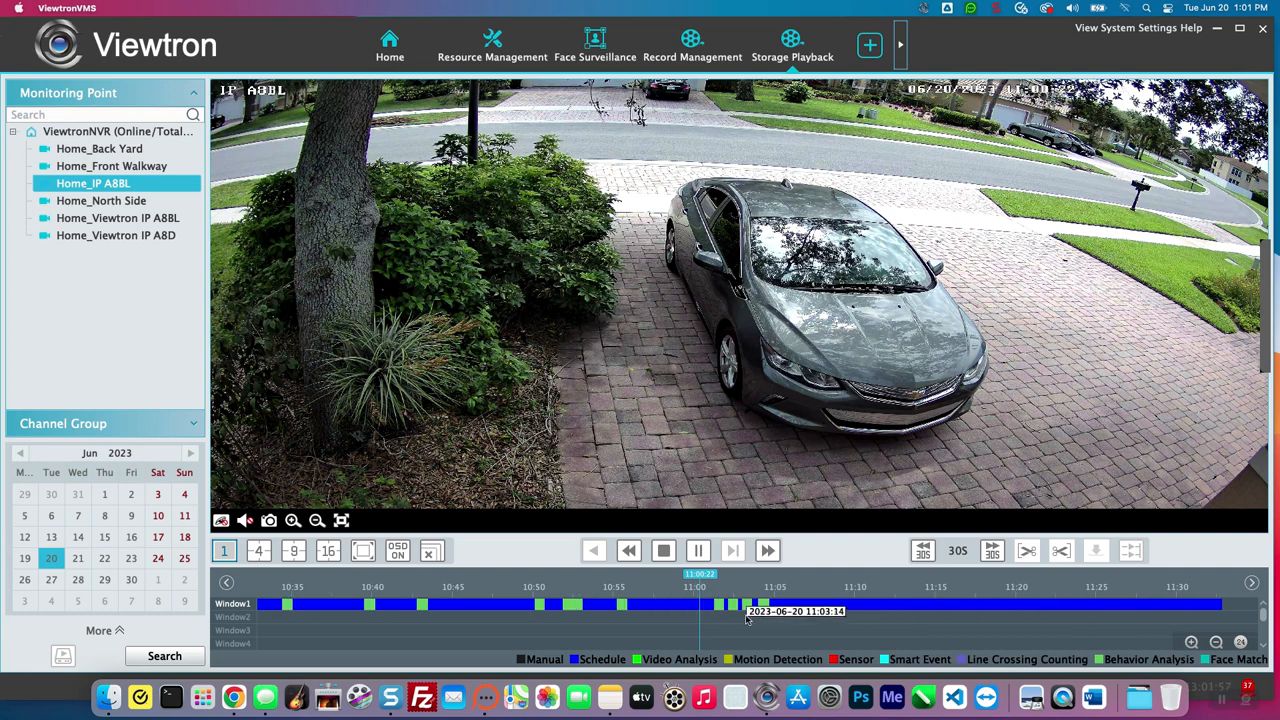
left_click(718, 604)
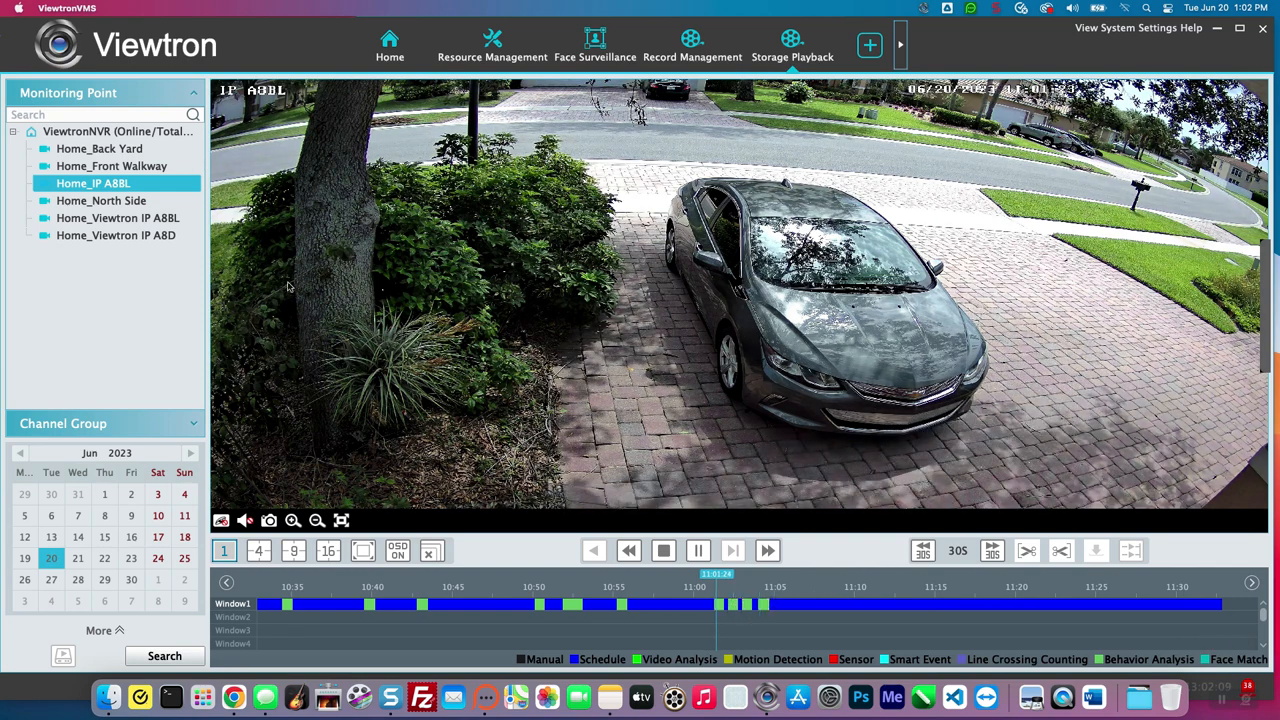
left_click(116, 236)
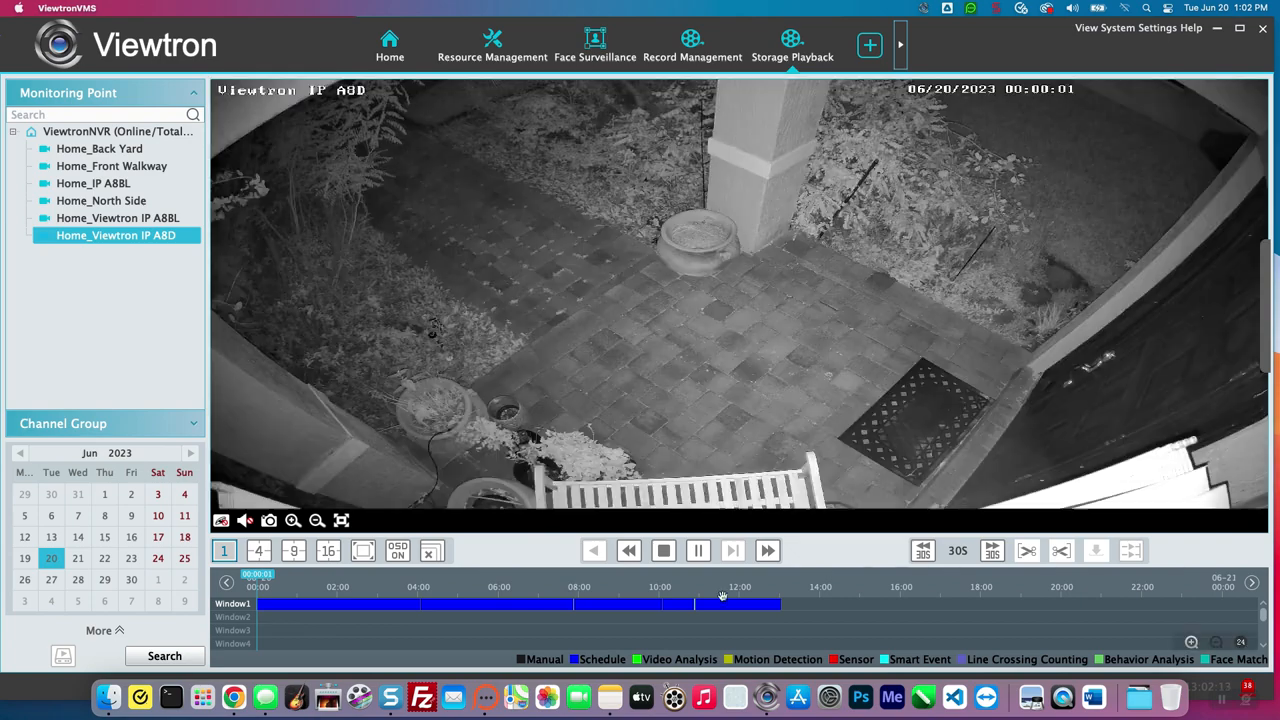
- Jump Home_Viewtron IP A8D to the green Video Analysis event, then return to the House live view
left_click(694, 604)
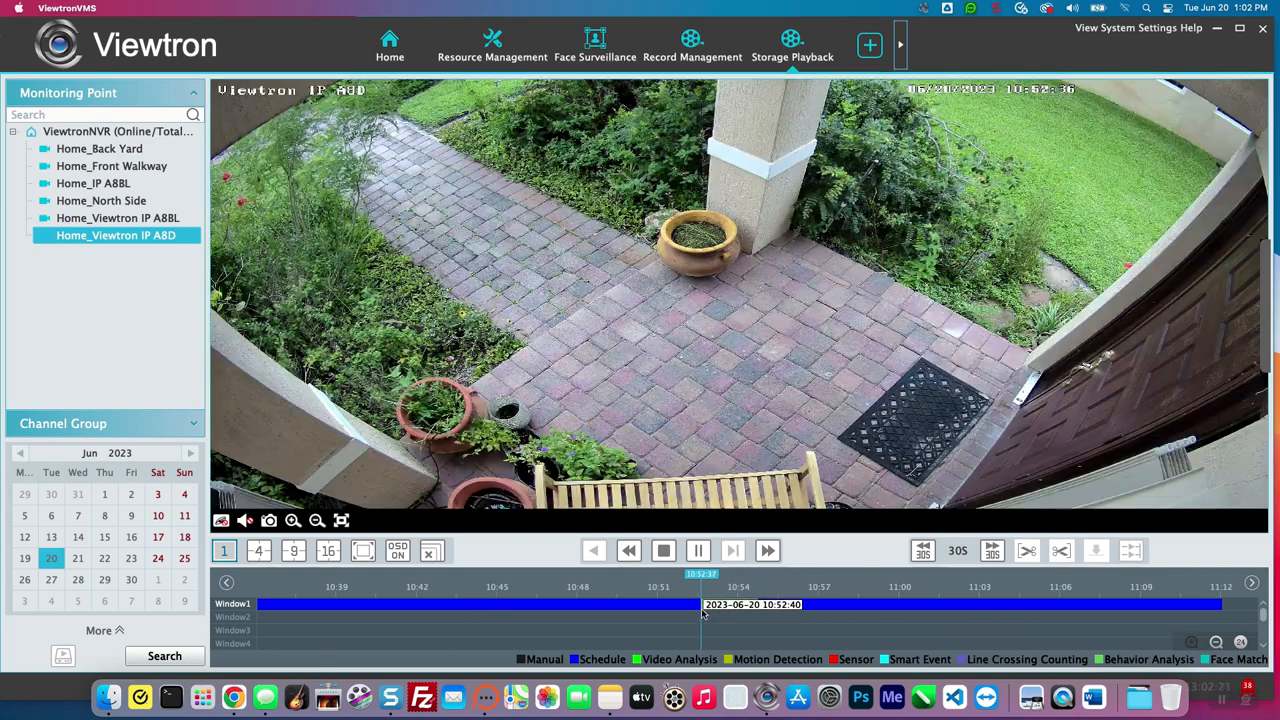
left_click(790, 604)
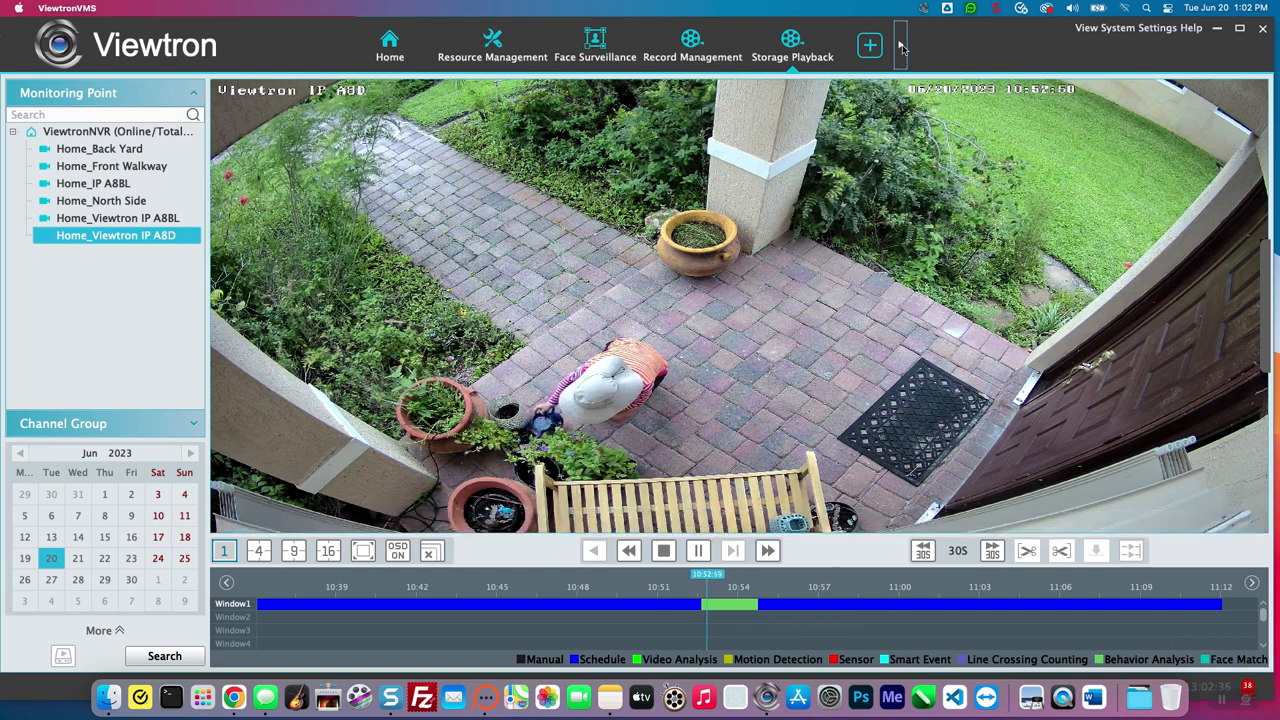
left_click(868, 44)
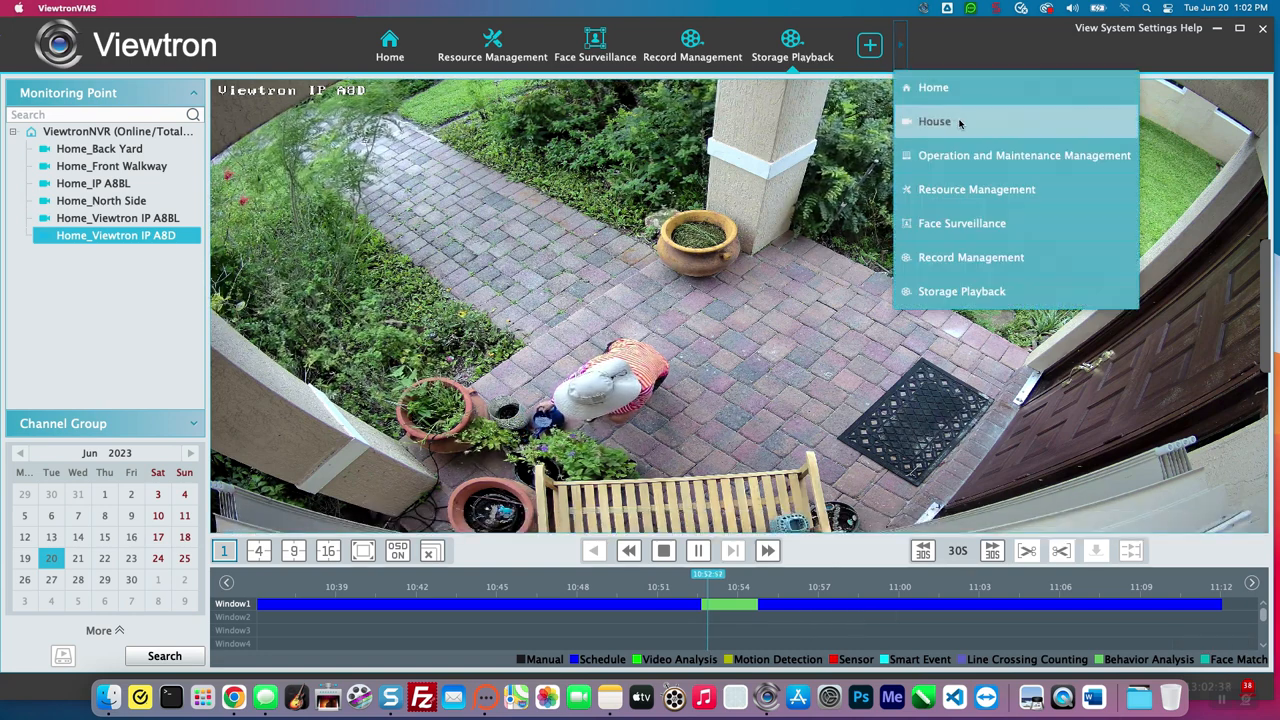
left_click(934, 122)
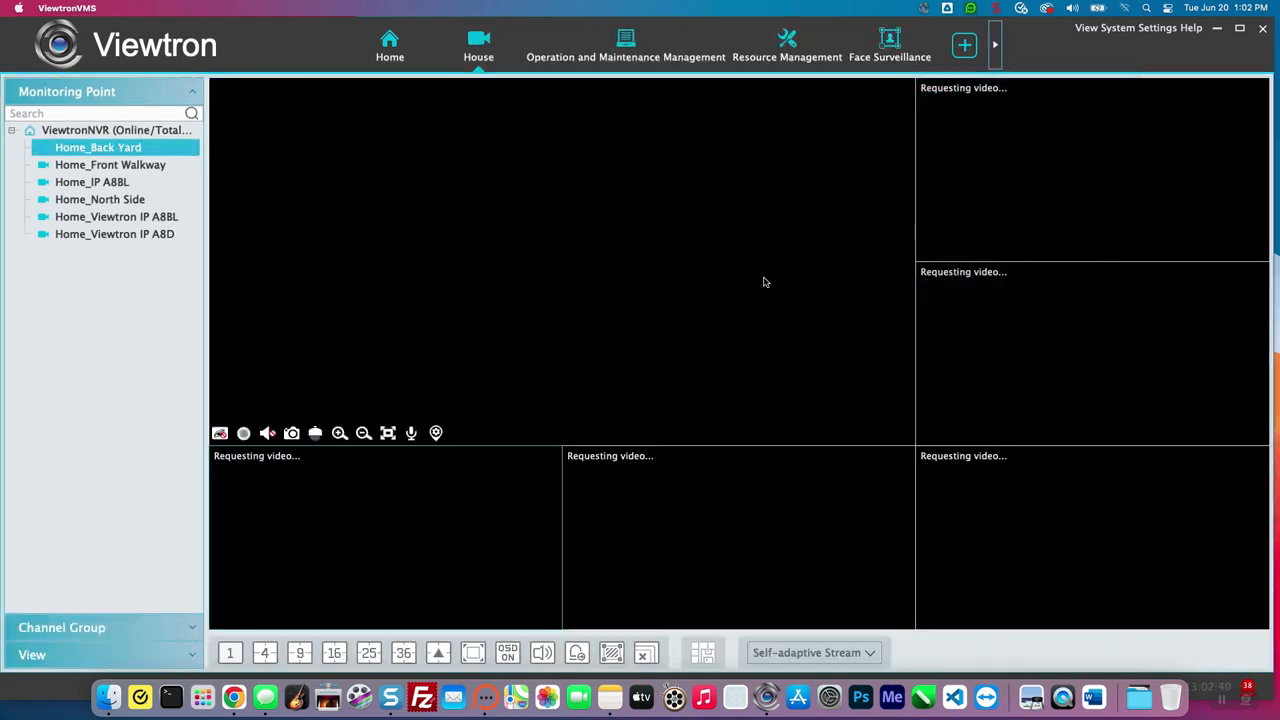